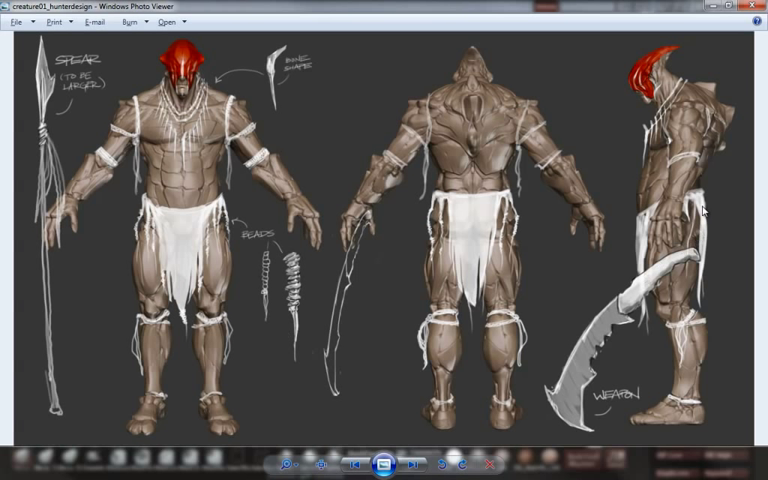
mouse_move(368, 182)
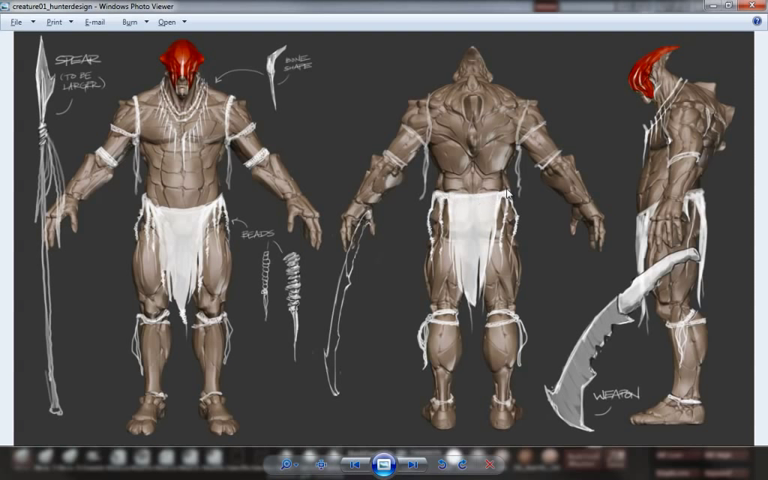
mouse_move(490, 204)
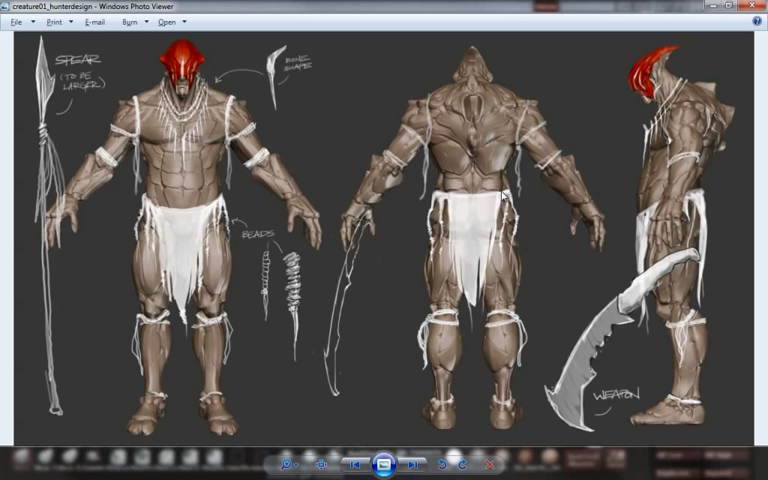
mouse_move(500, 196)
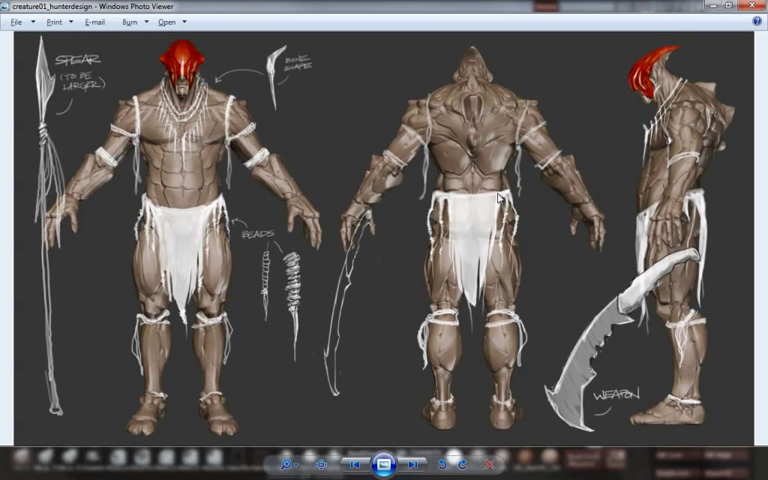
mouse_move(492, 252)
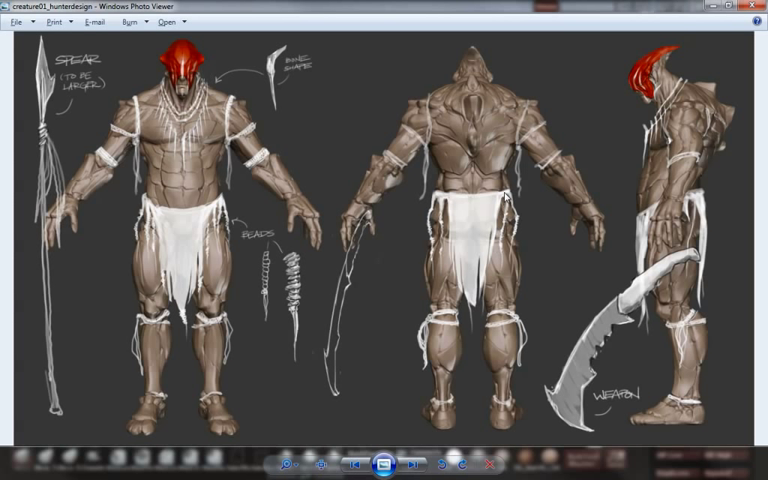
mouse_move(484, 304)
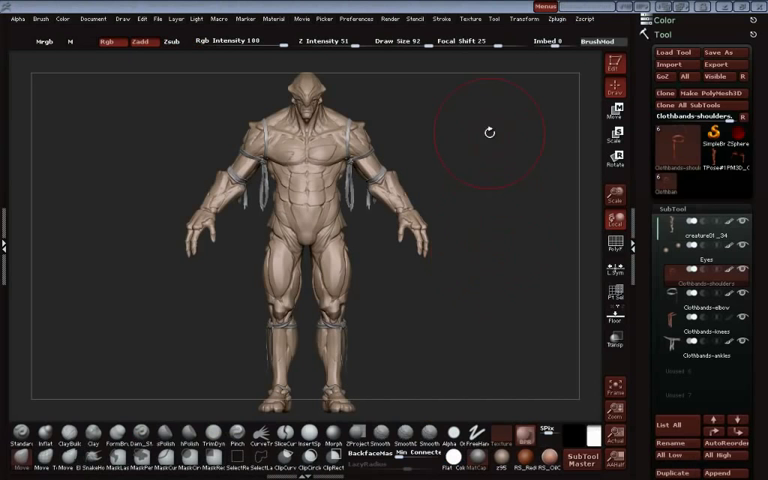
mouse_move(424, 200)
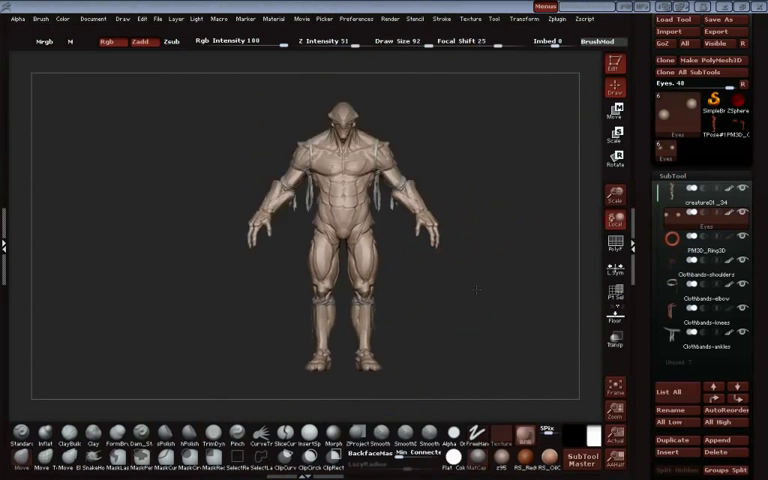
- Load the creature tool so its subtools appear in the SubTool palette
click(690, 242)
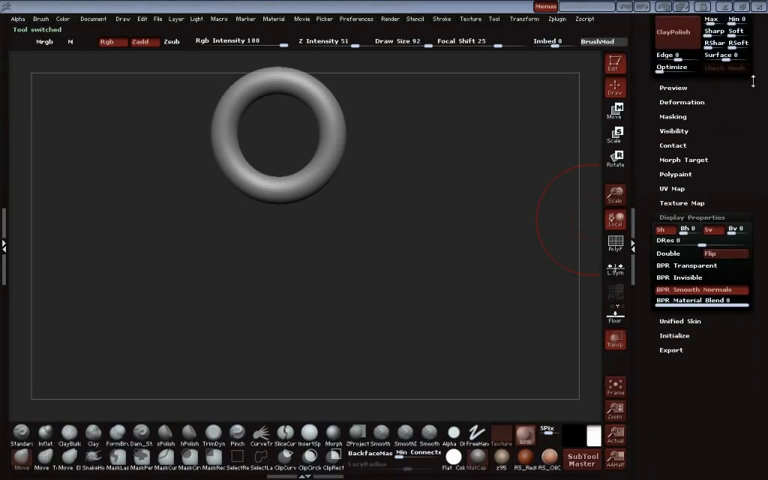
- Select the Ring3D primitive as the waistband base mesh
click(672, 336)
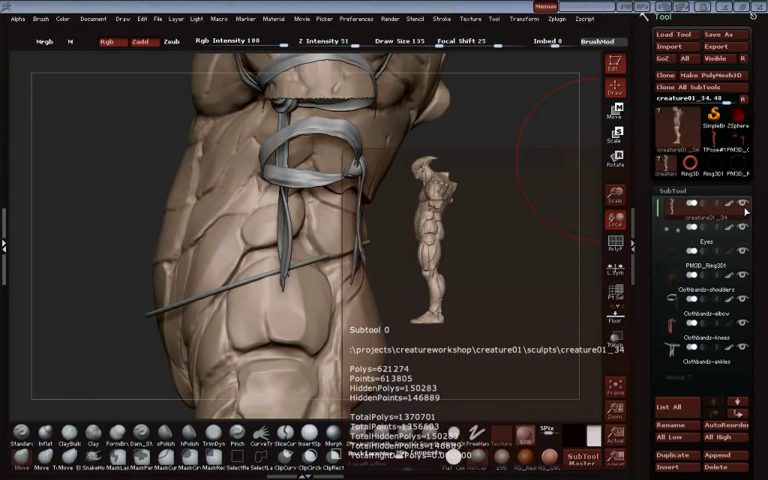
- Select the appended ring subtool and move it onto the creature's waist
click(700, 264)
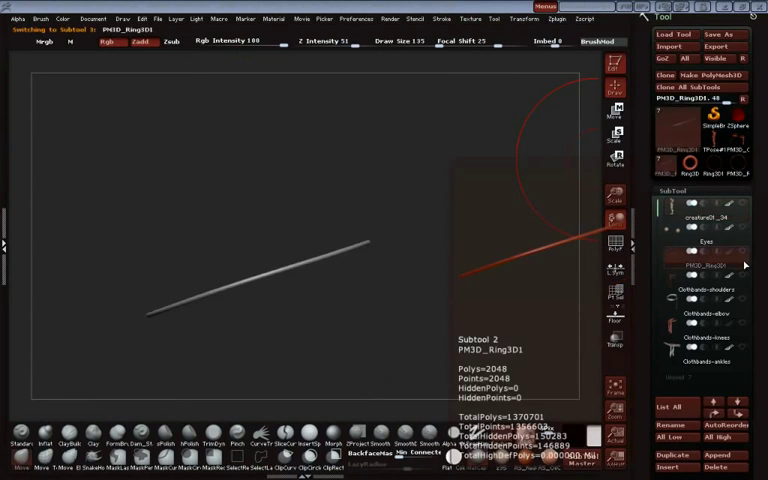
click(704, 204)
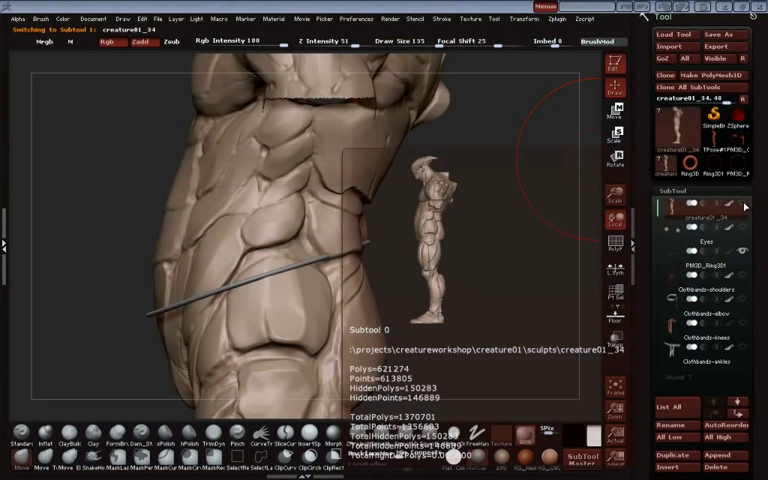
click(700, 268)
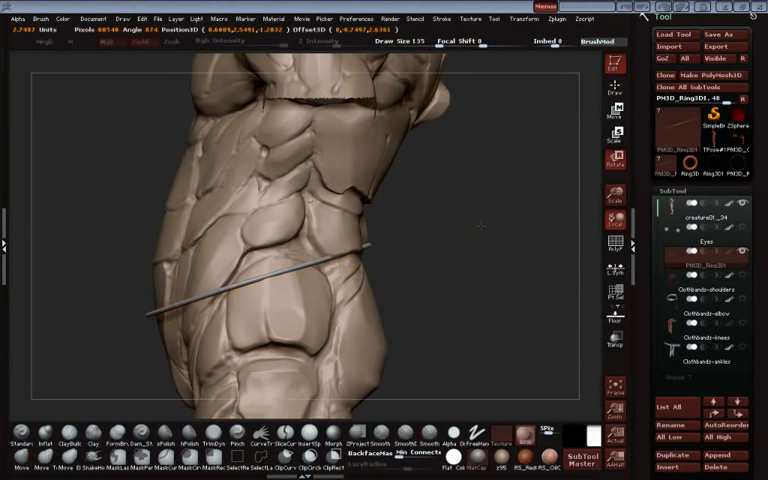
drag(330, 180, 400, 320)
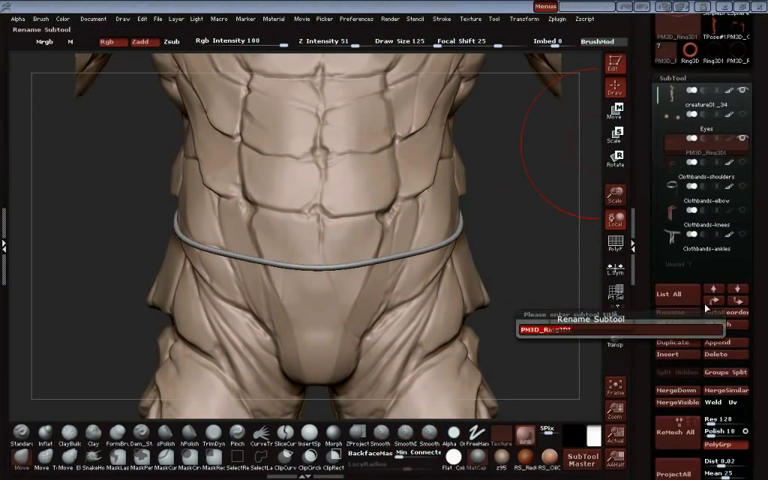
- Rename the waist ring subtool to 'loincloth'
text(loinclo)
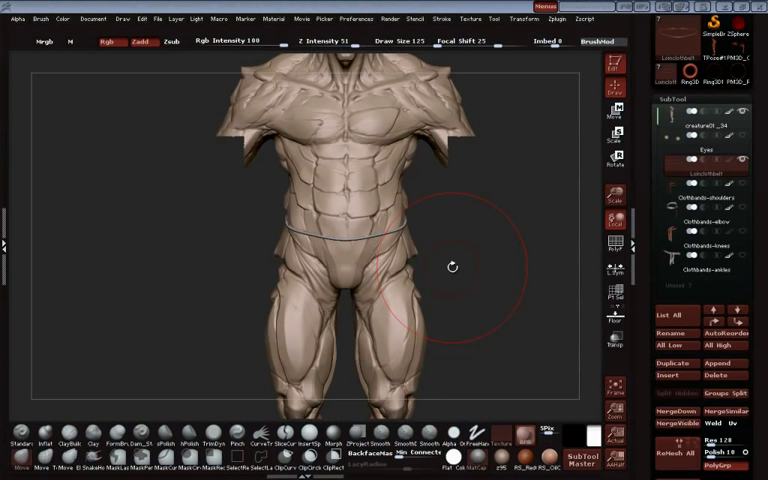
mouse_move(560, 164)
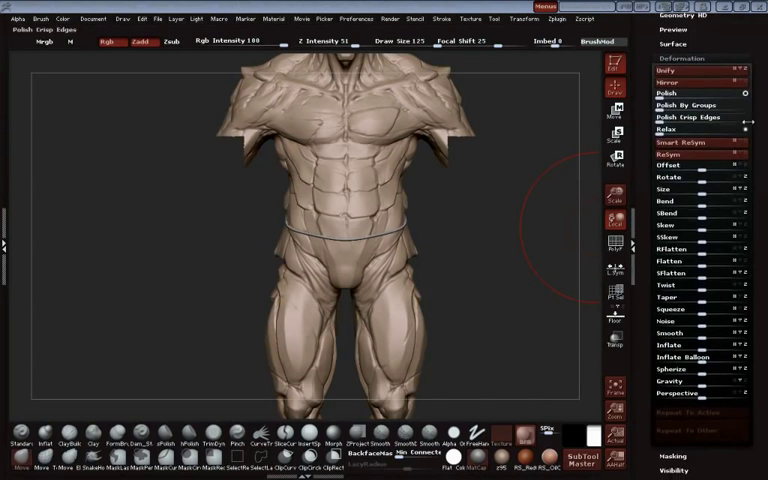
- Adjust the waist ring's deformation so it hugs the hips, dipping lower at the front
click(666, 224)
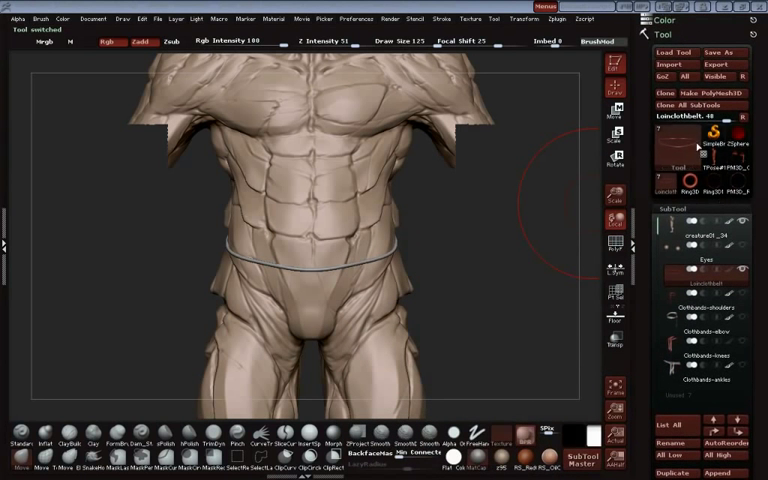
- Load Cylinder3D from the 3D Meshes library as the cloth starting mesh
click(616, 64)
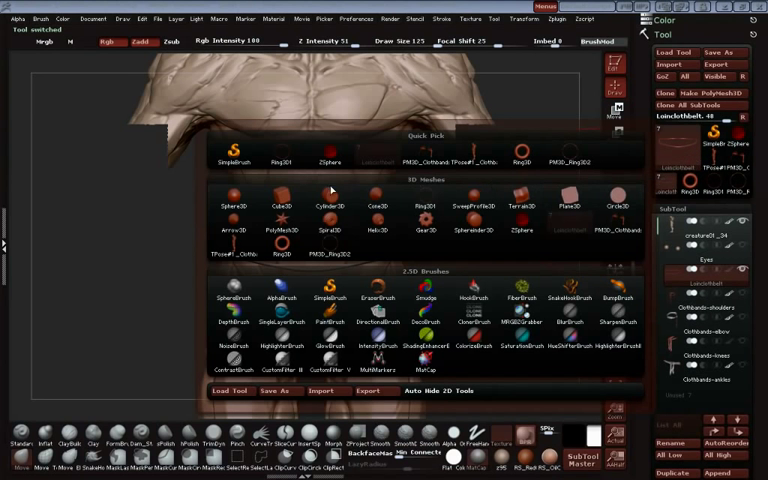
mouse_move(620, 208)
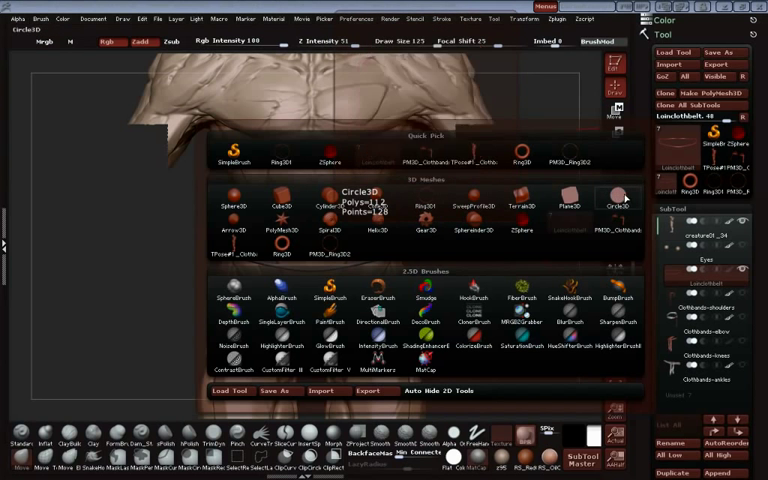
click(620, 202)
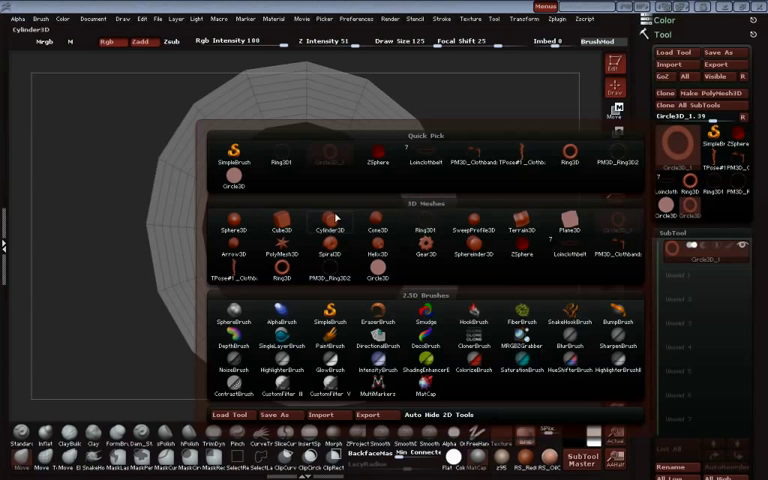
click(326, 234)
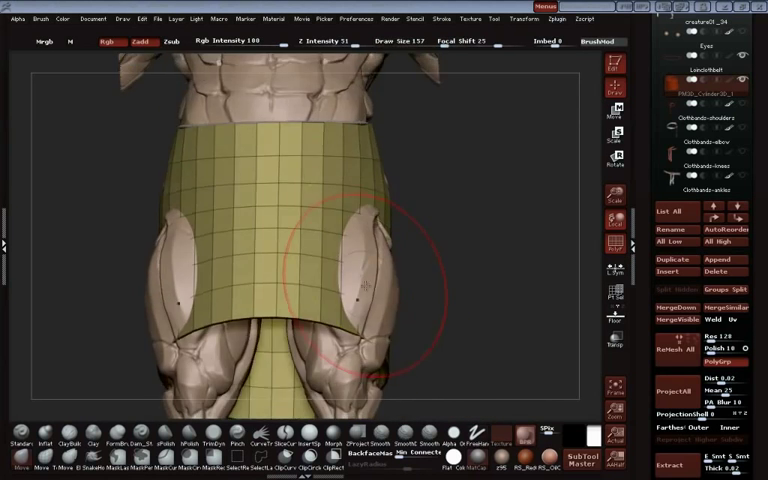
- Shape the gridded cylinder so the skirt wraps the hips and hangs above the knees
click(400, 470)
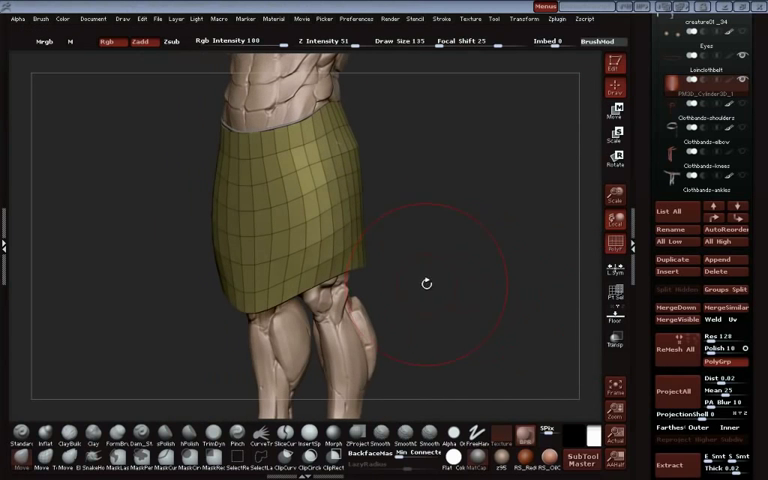
mouse_move(672, 212)
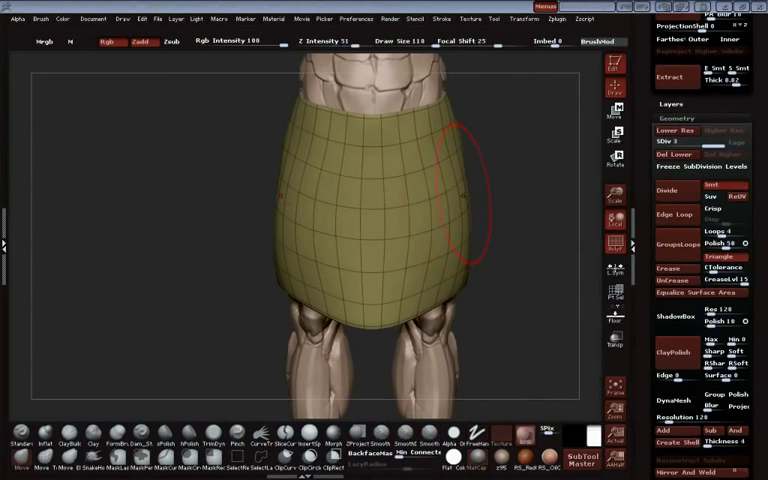
mouse_move(484, 198)
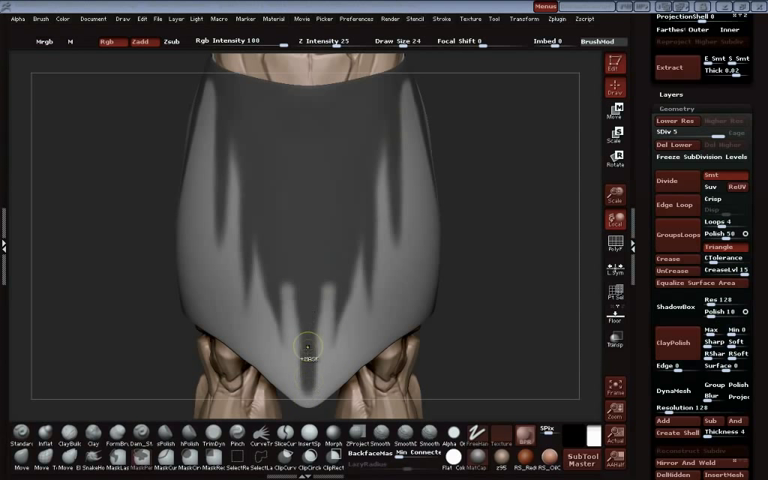
mouse_move(336, 264)
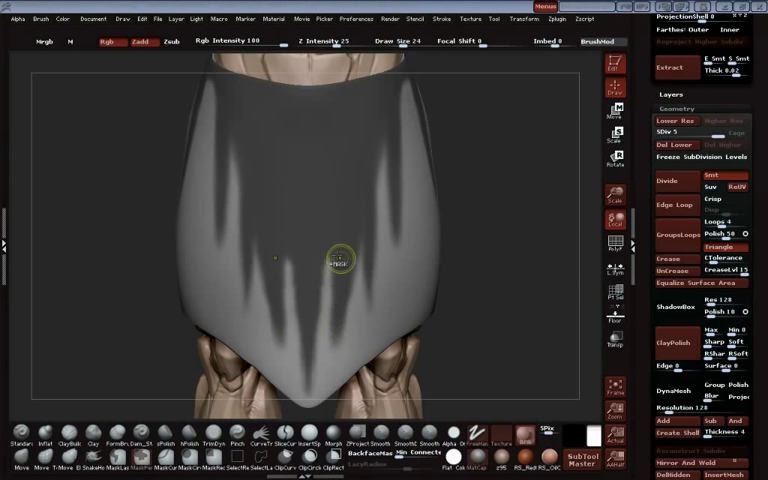
mouse_move(328, 276)
text(.005)
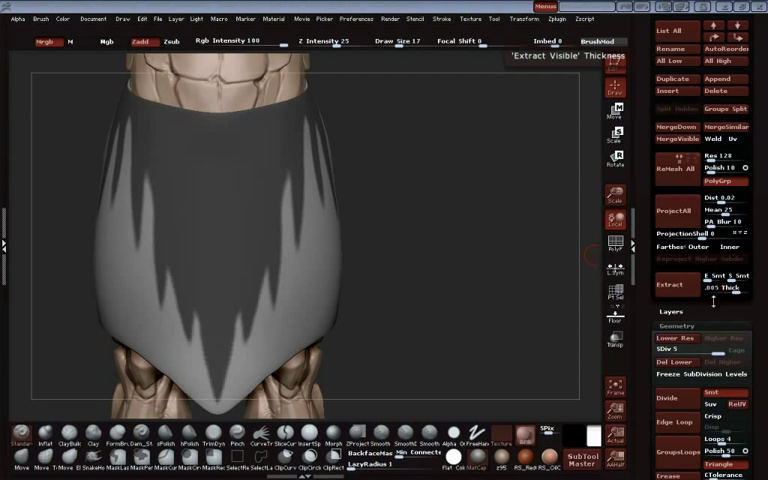
- Accept the extraction, creating the jagged-strand cloth as its own subtool
click(674, 292)
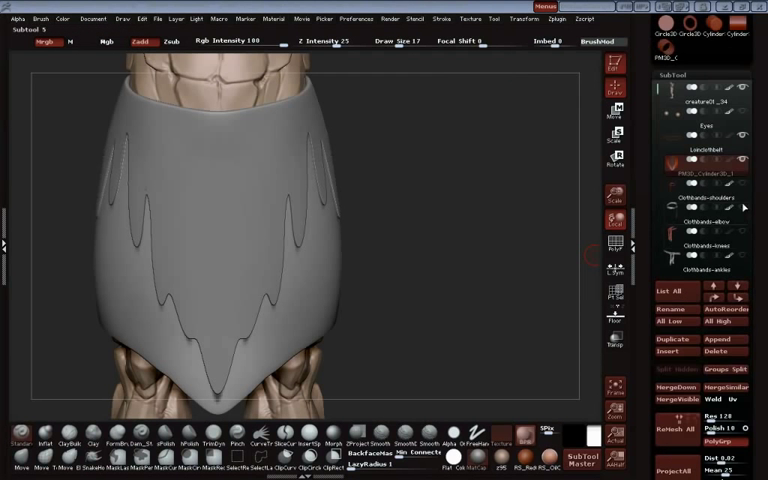
scroll(down, 3)
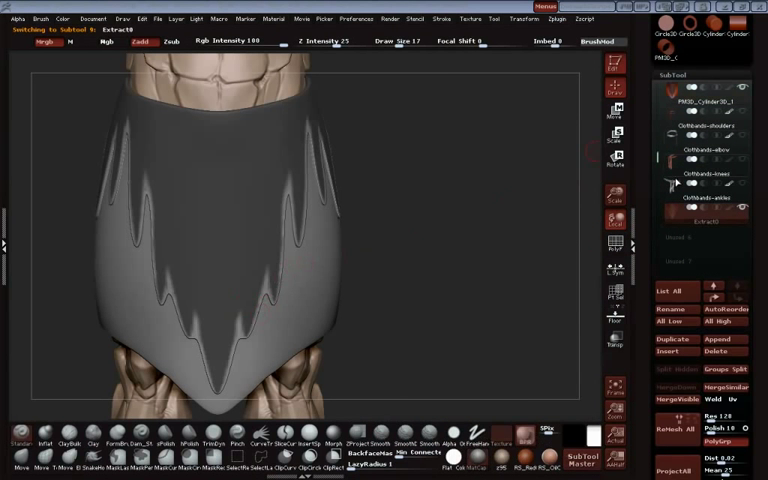
mouse_move(724, 352)
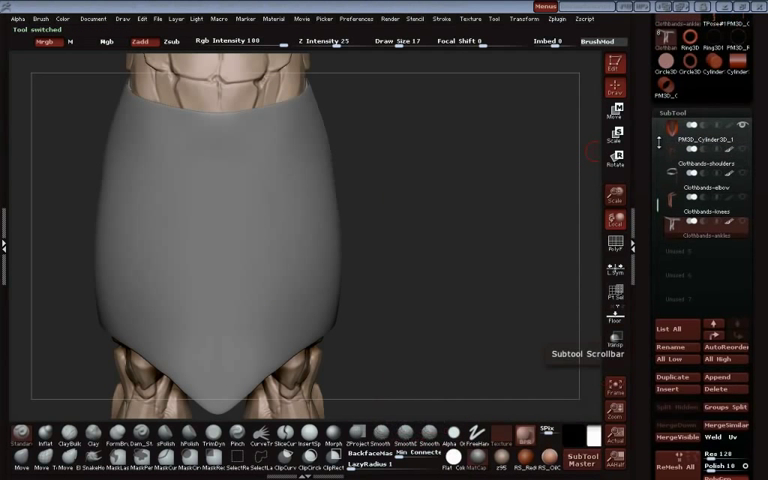
- Preview the jagged mask extraction again with adjusted S Smt surface smoothness
click(698, 216)
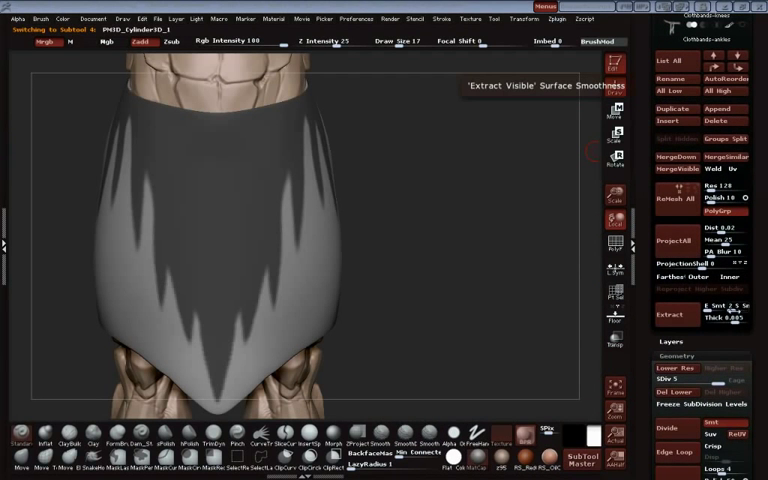
click(672, 314)
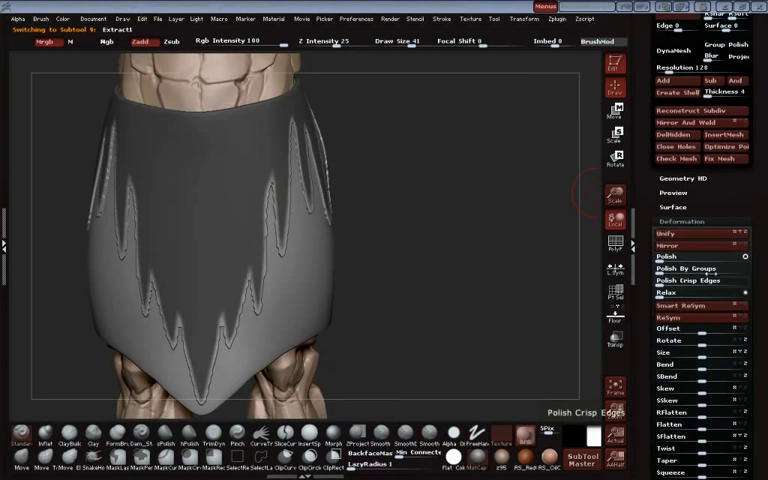
- Polish the cloth's strand edges crisp and isolate the loincloth cylinder in Solo mode
click(684, 268)
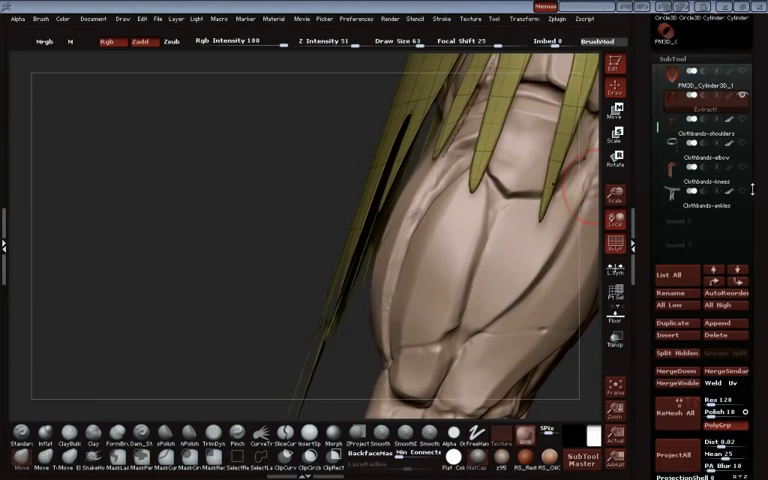
scroll(down, 3)
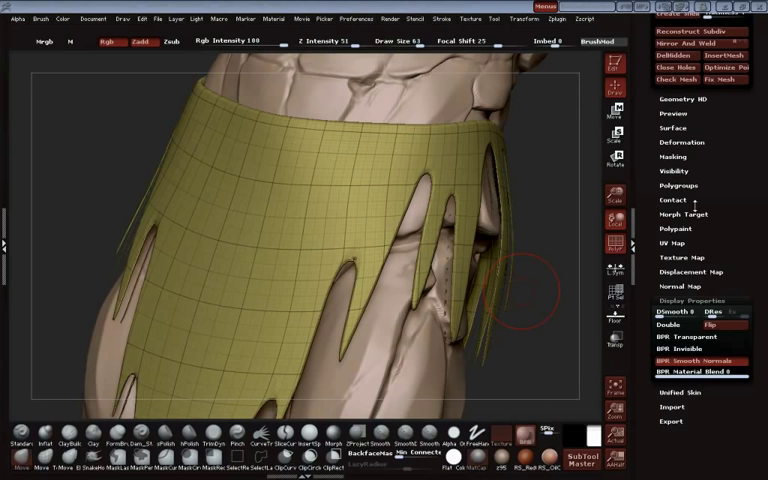
click(680, 186)
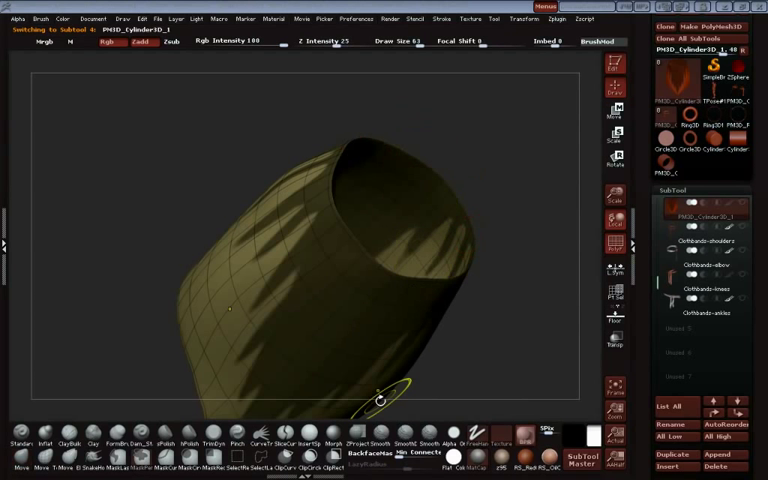
mouse_move(416, 228)
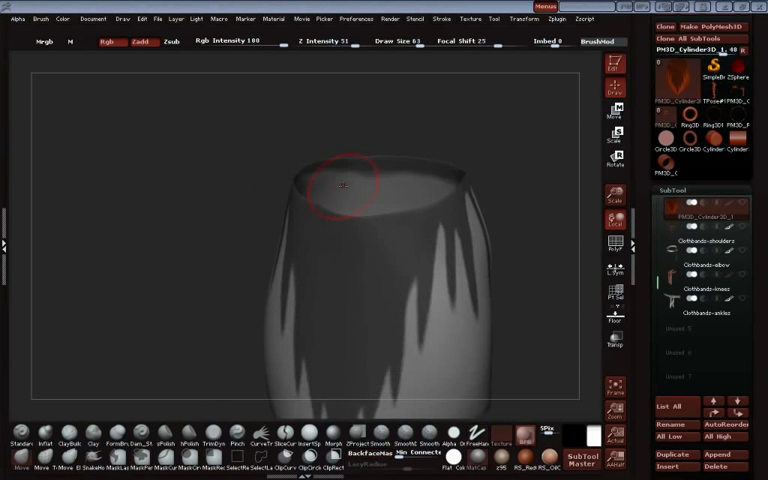
- Orbit the isolated cylinder to check the masked jagged strands inside the rim and on the far side
drag(344, 180, 284, 236)
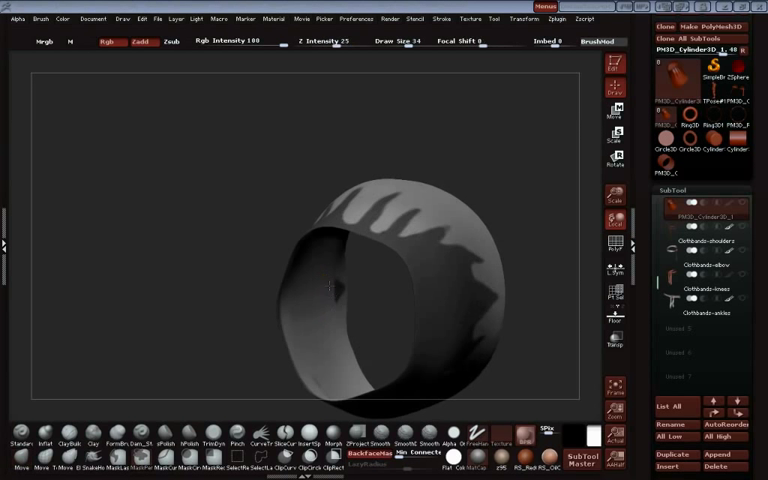
click(310, 320)
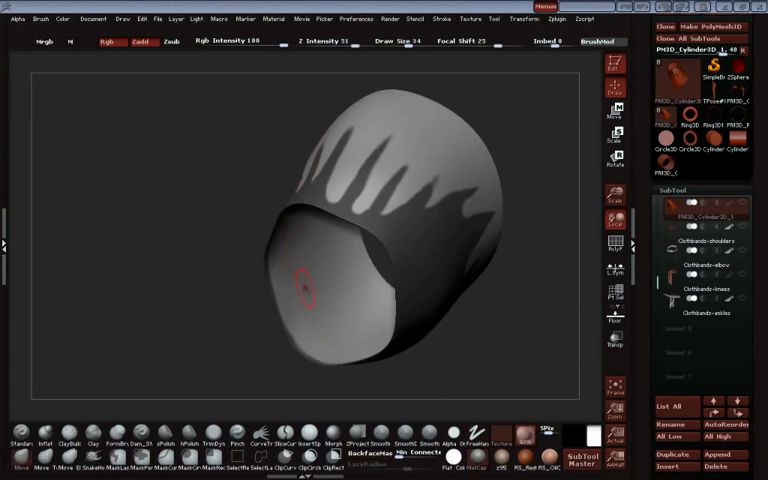
drag(304, 284, 440, 190)
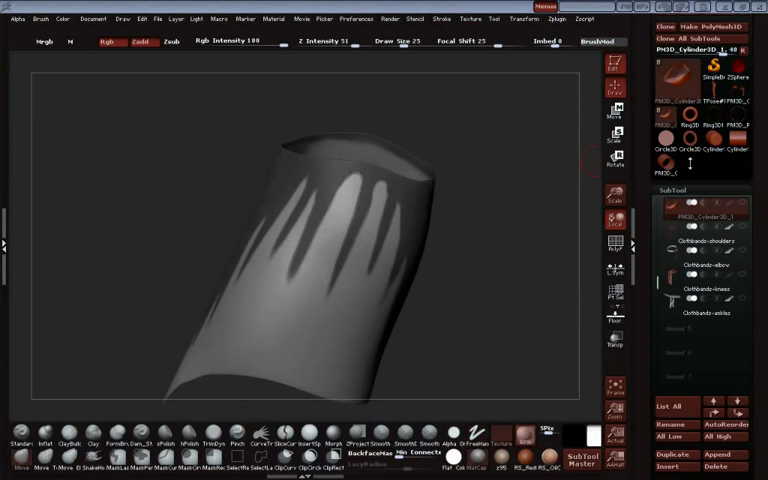
- Extract the masked strands as a new SubTool, hide the unwanted polygroup and Del Hidden the leftover geometry
scroll(down, 3)
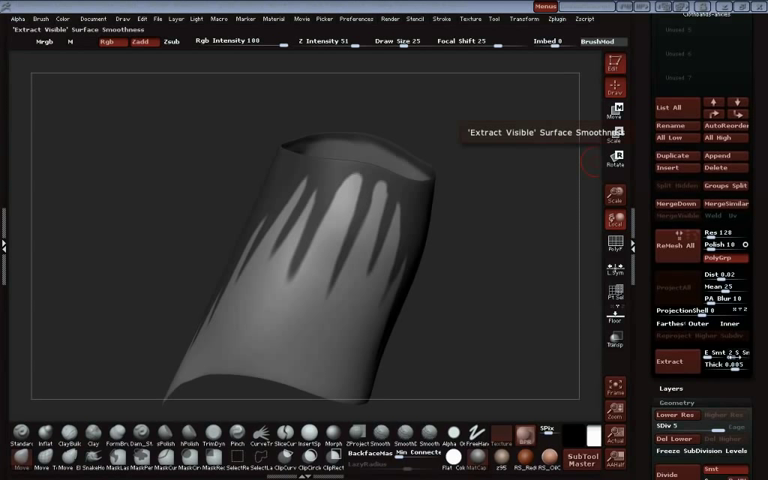
click(668, 362)
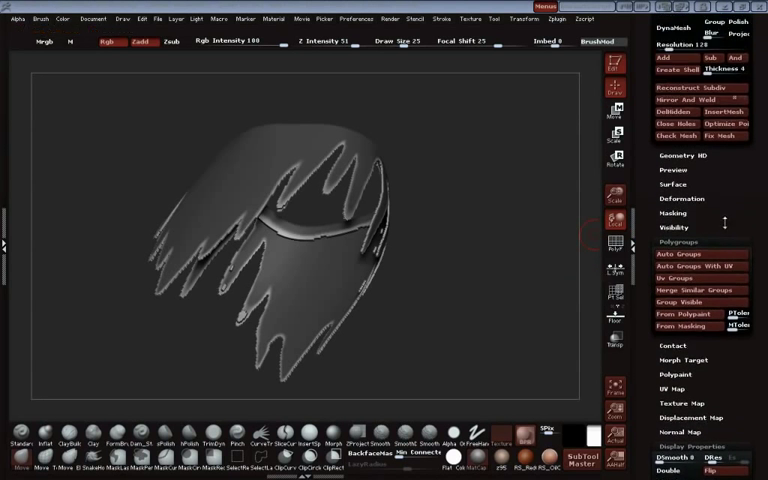
click(680, 198)
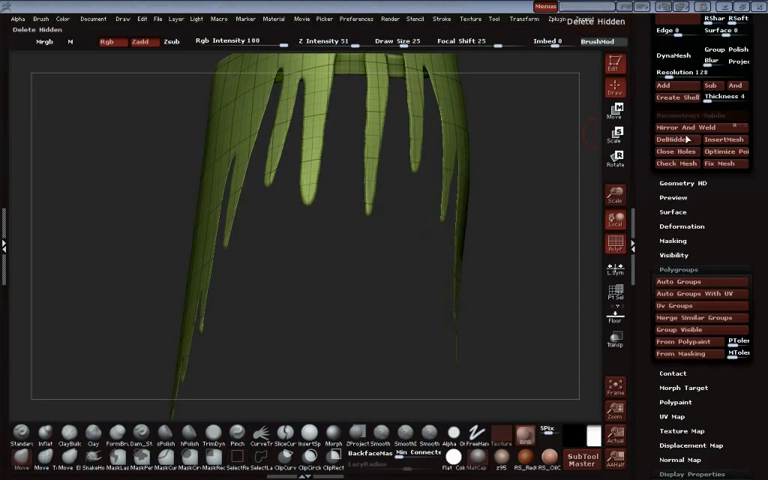
click(690, 116)
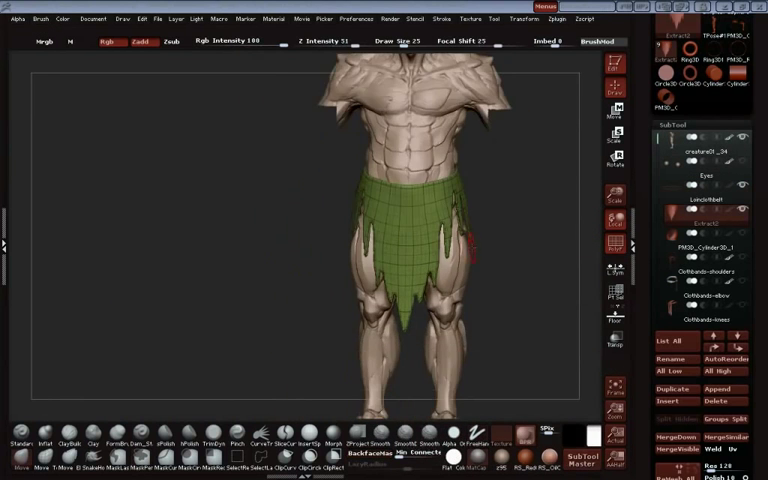
- Rotate the full creature to view the loincloth from the side, then back to the front
drag(400, 260, 520, 260)
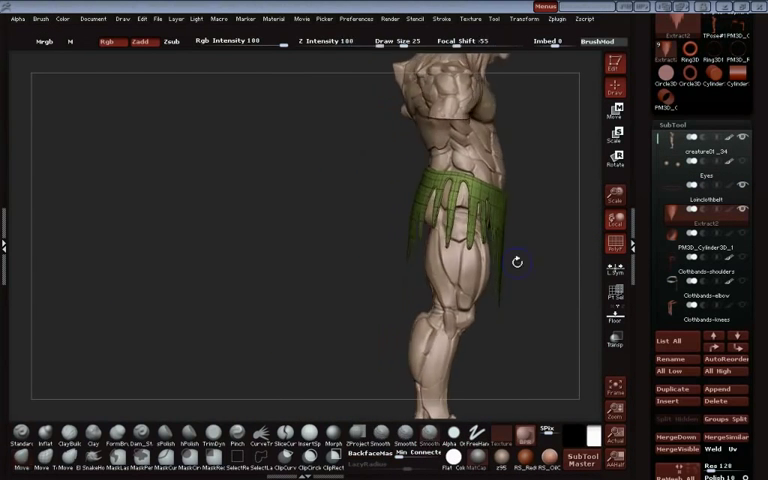
drag(450, 250, 370, 250)
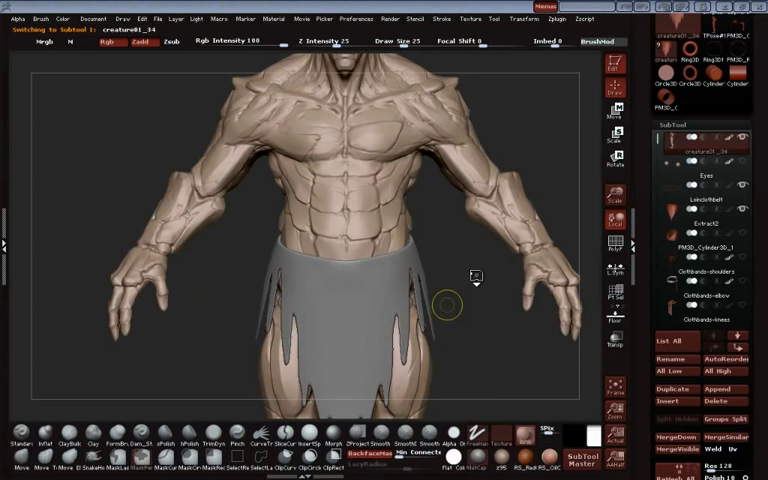
- Zoom out to the whole creature and start Tool > Save As for a ZTL file
click(704, 222)
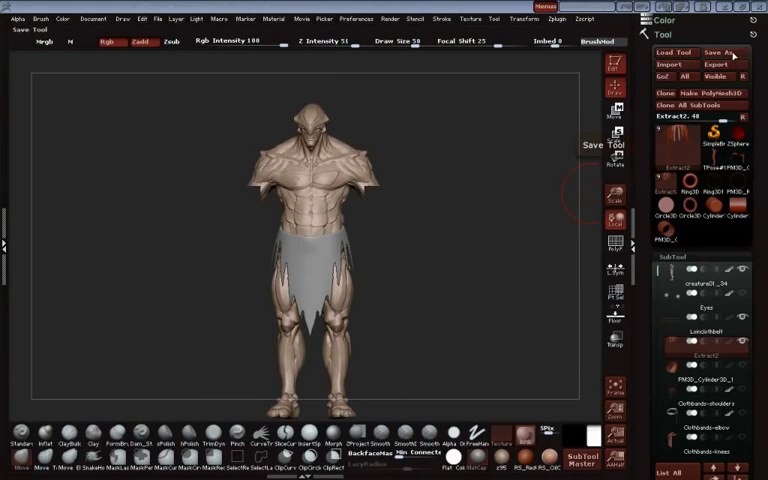
click(720, 52)
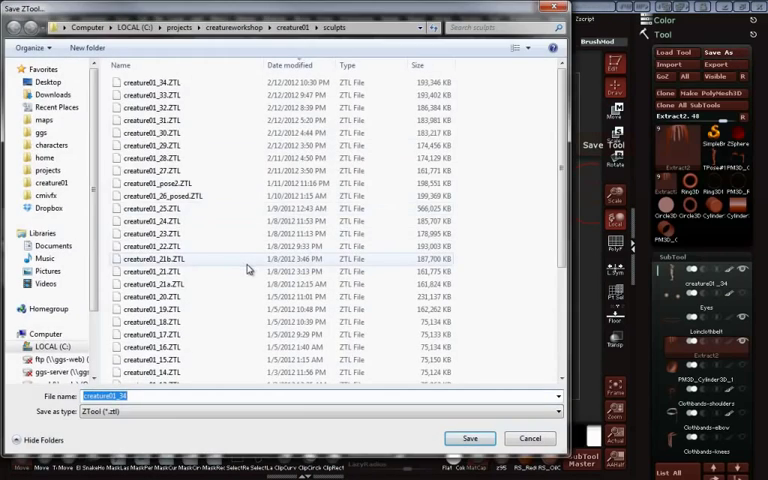